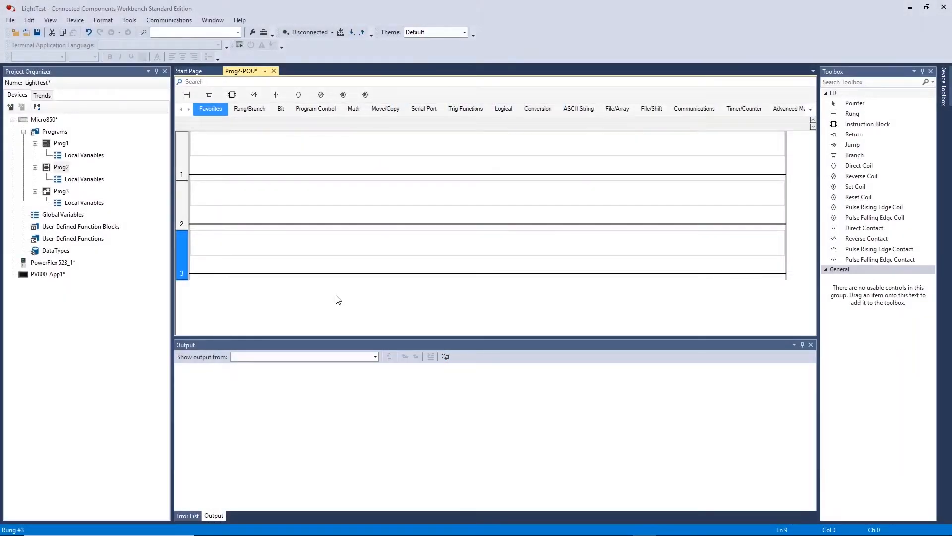
mouse_move(338, 292)
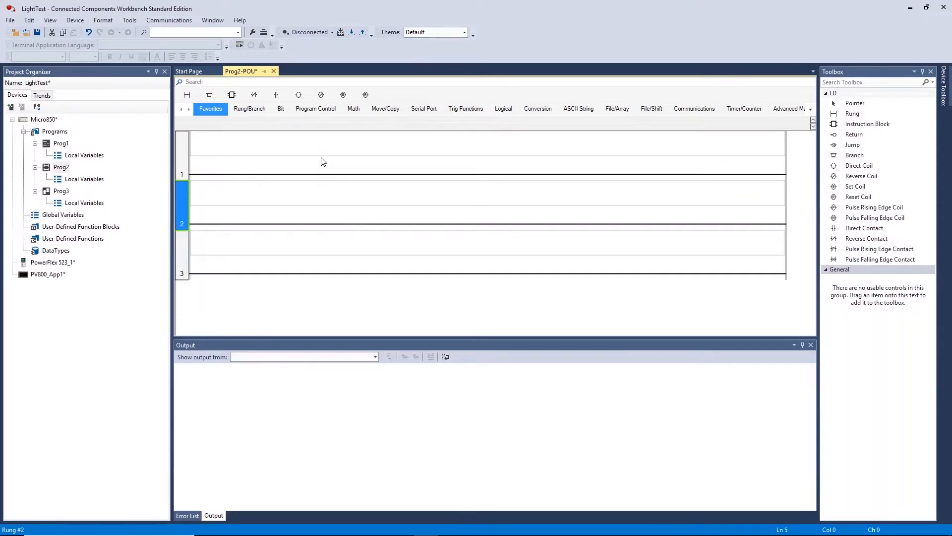
- Add a direct contact to rung 1 mapped to Micro850 input _IO_EM_DI_00
click(298, 160)
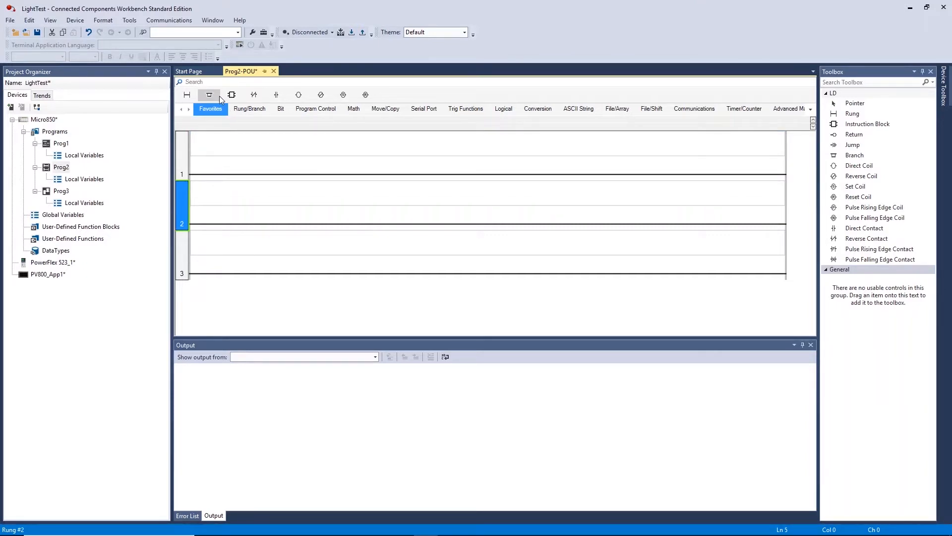
mouse_move(209, 95)
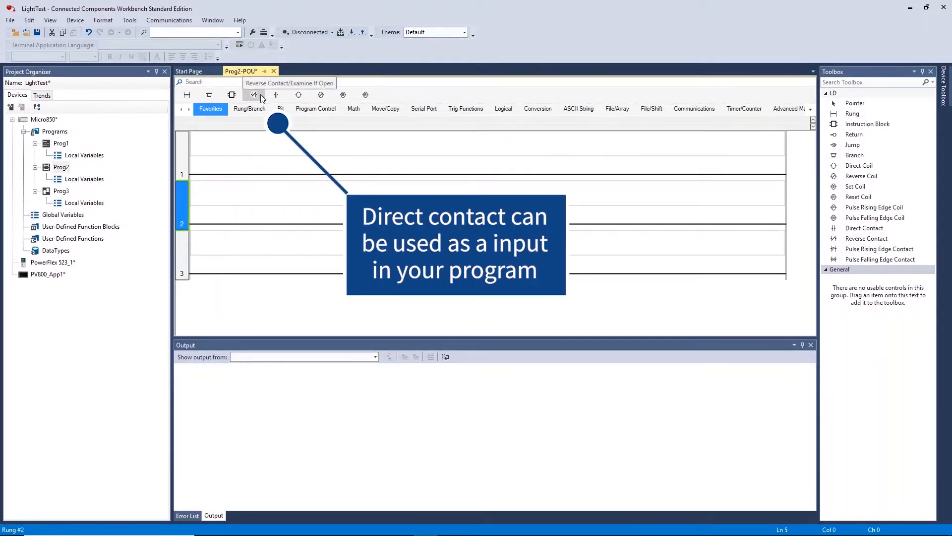
mouse_move(275, 95)
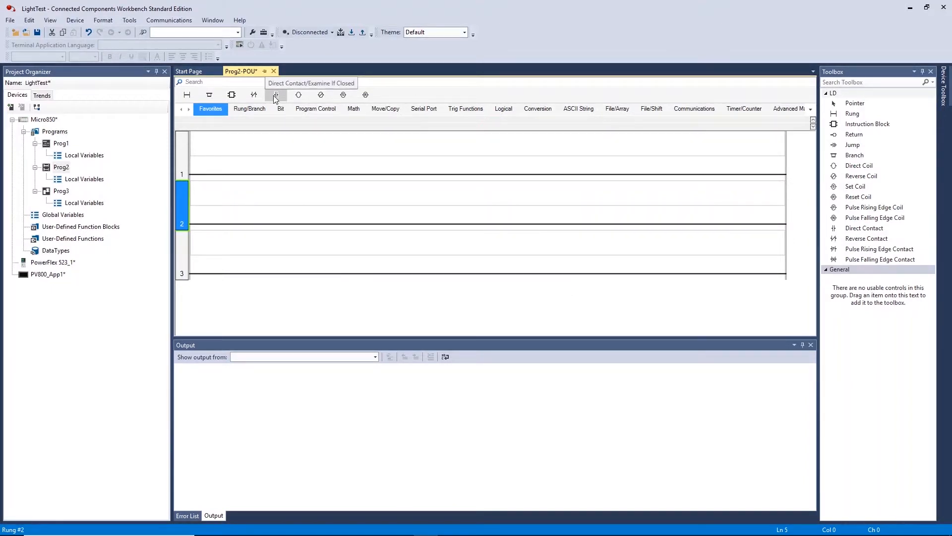
click(276, 94)
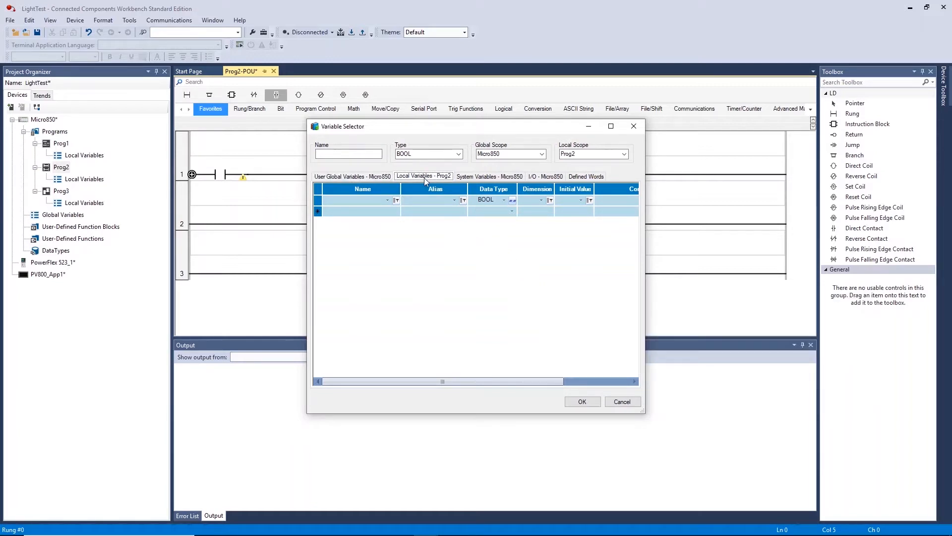
mouse_move(466, 186)
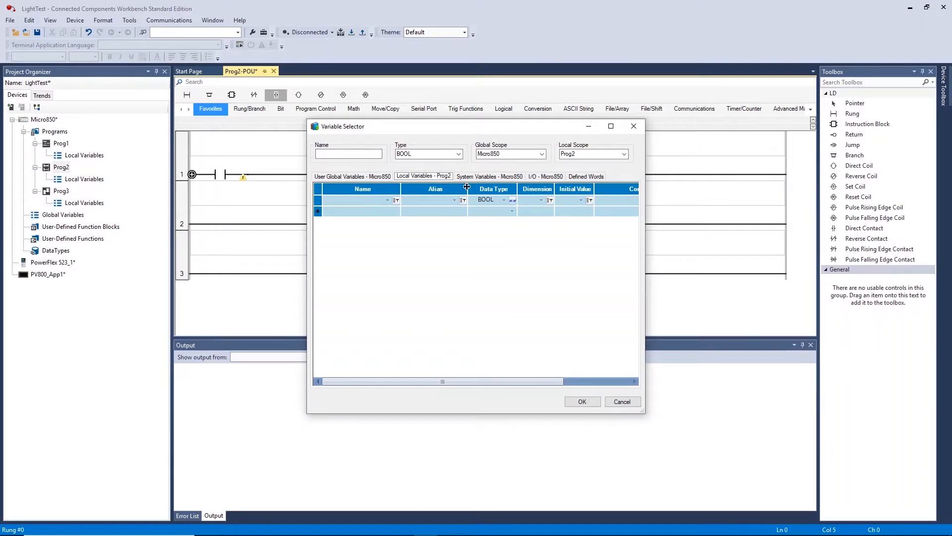
click(484, 176)
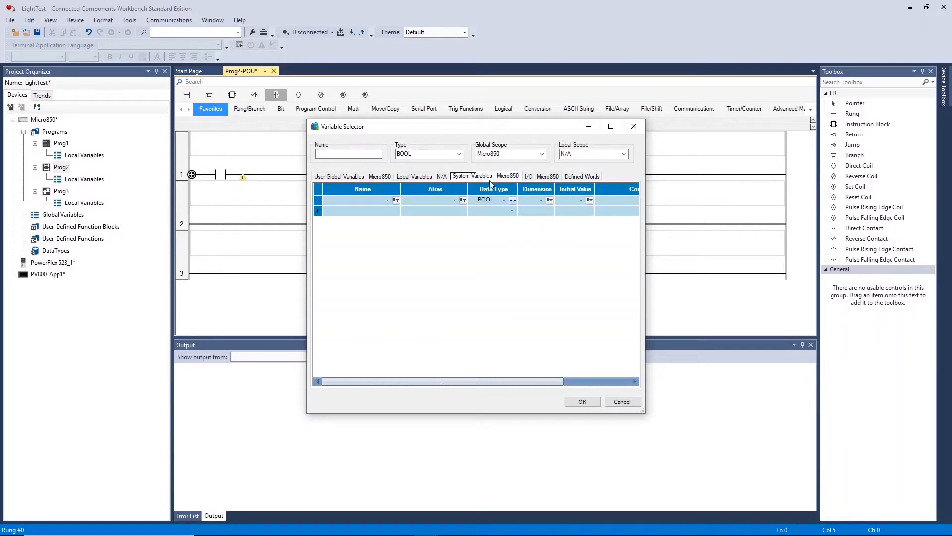
click(485, 176)
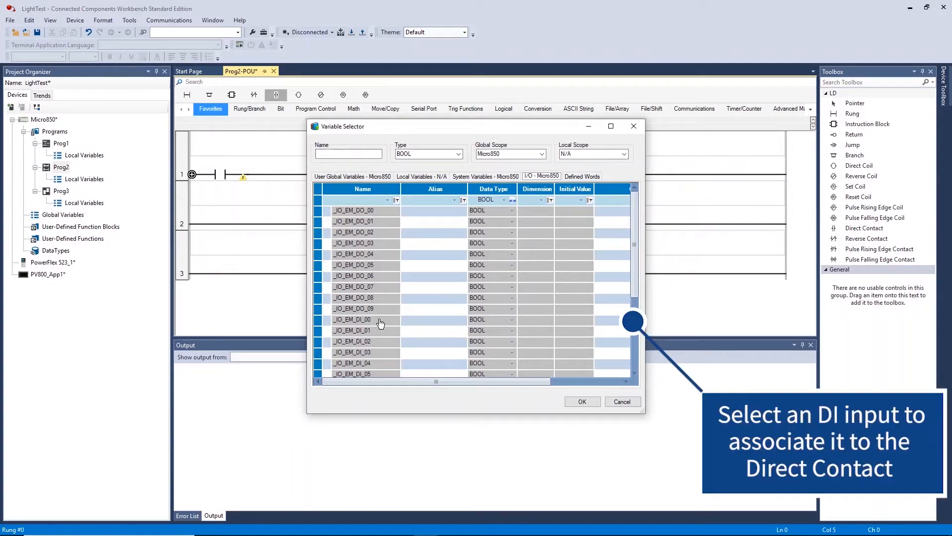
mouse_move(379, 326)
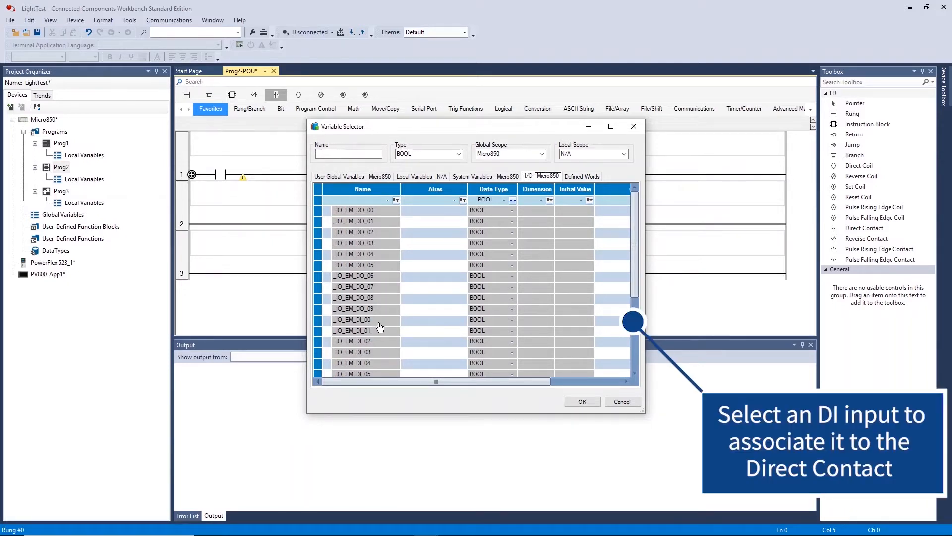
click(352, 319)
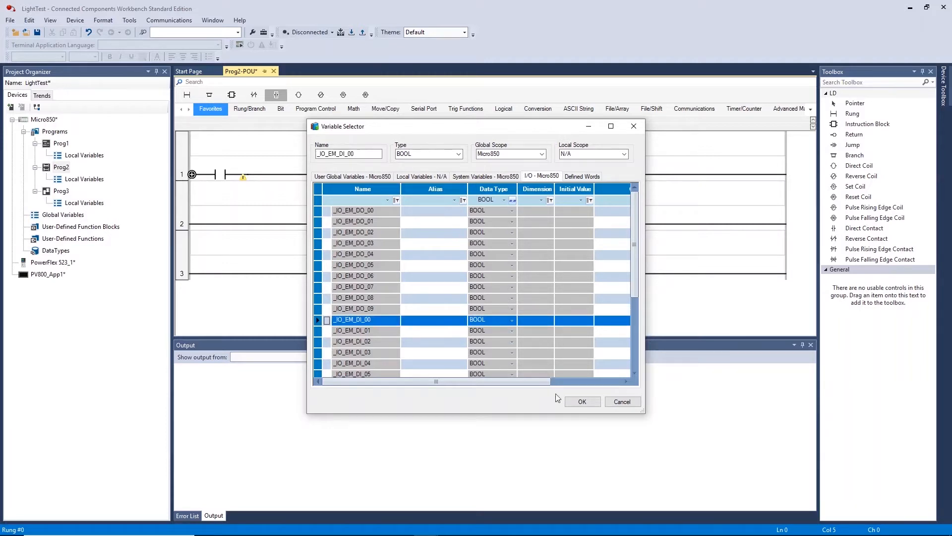
click(581, 401)
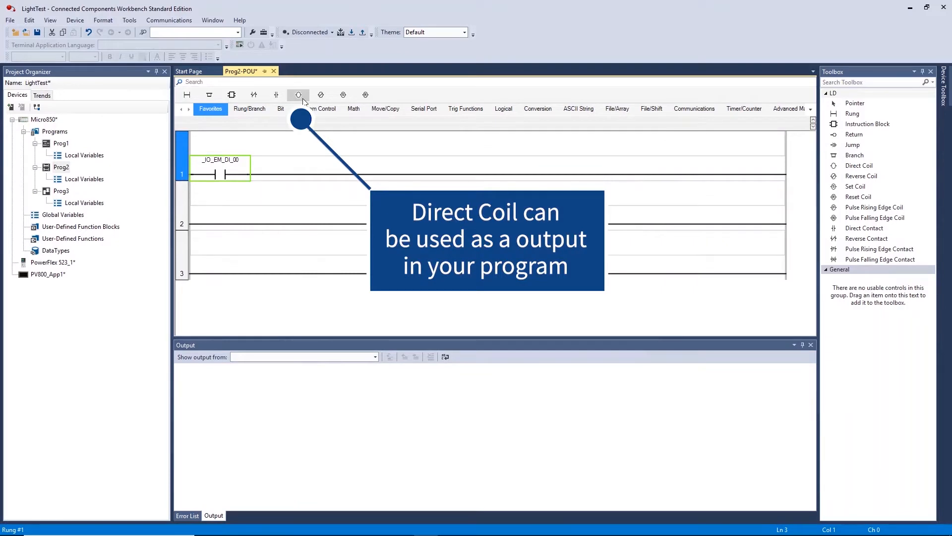
mouse_move(298, 94)
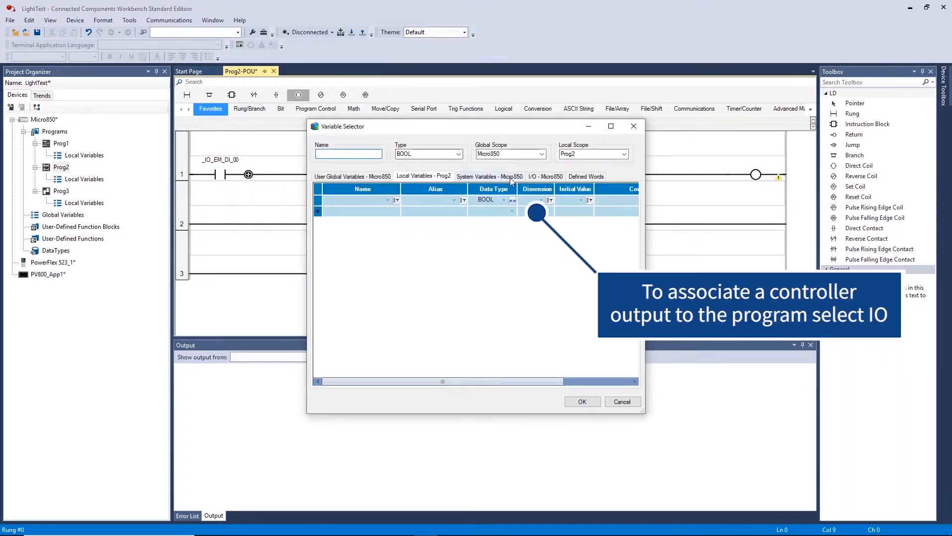
- Map rung 1's direct coil to Micro850 output _IO_EM_DO_00
click(544, 176)
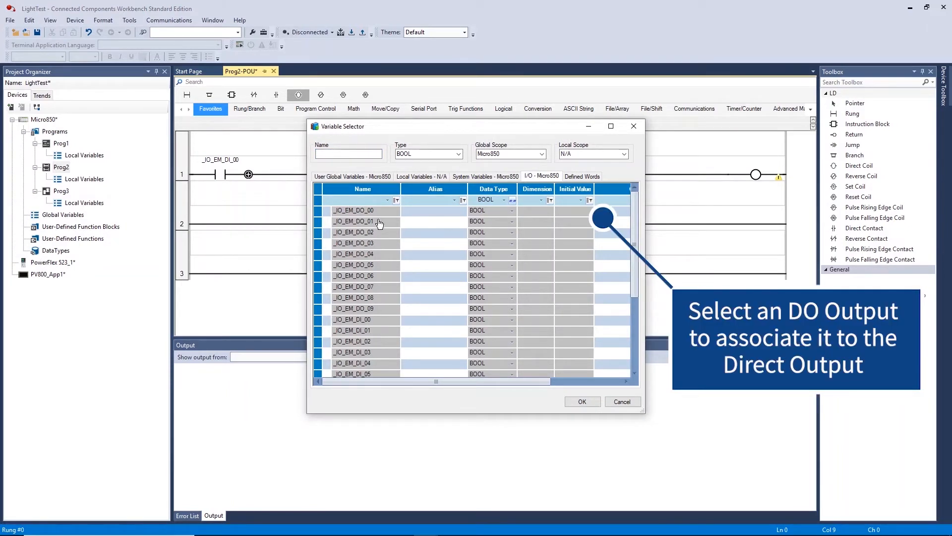
click(581, 401)
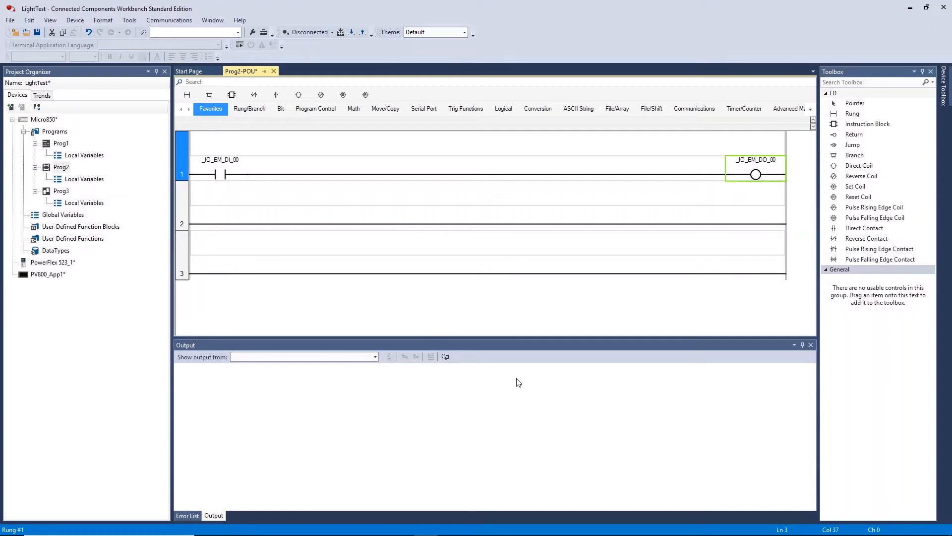
mouse_move(256, 105)
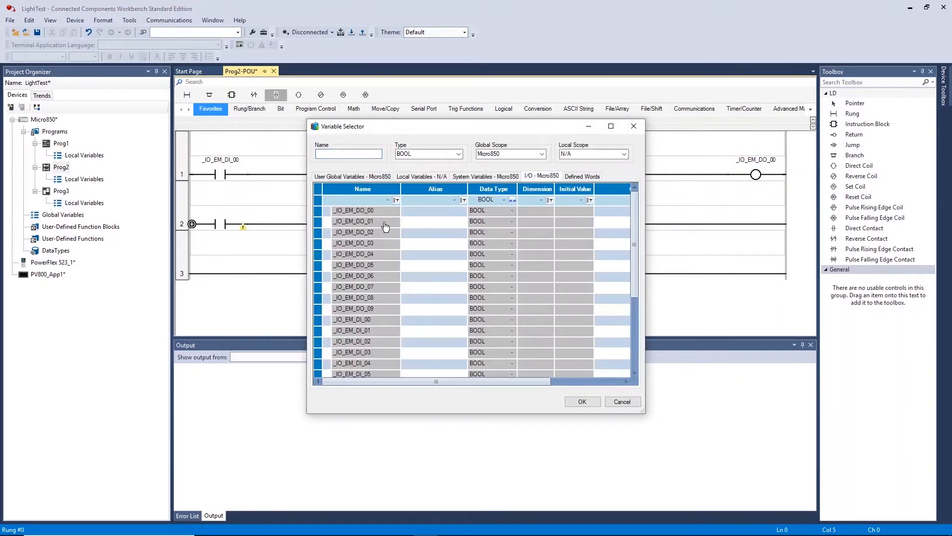
- Build rung 2: contact _IO_EM_DI_01, parallel branch contact _IO_EM_DI_02, coil _IO_EM_DO_02
click(352, 222)
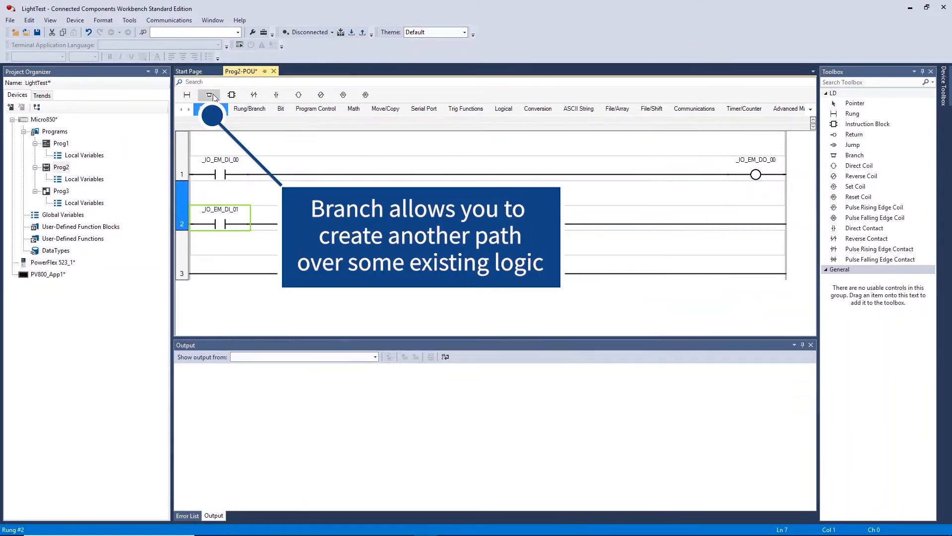
click(231, 94)
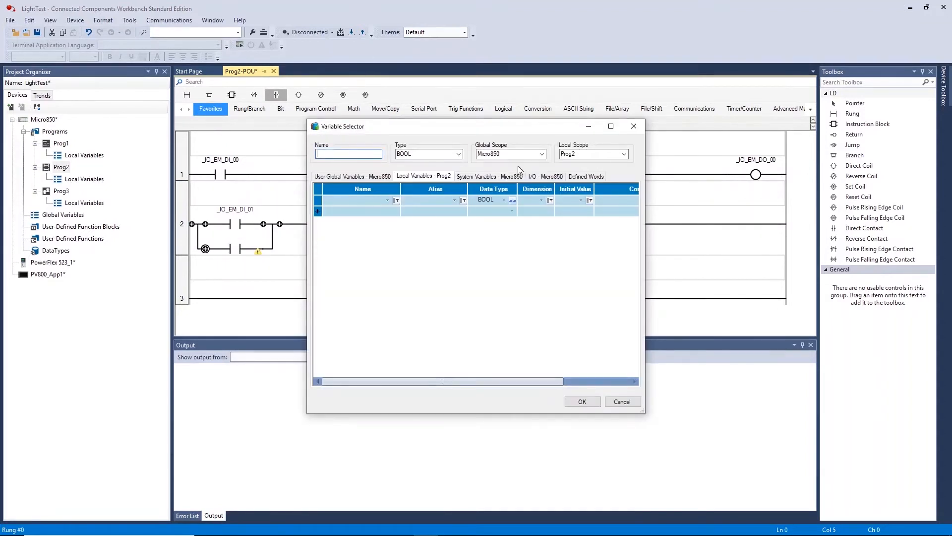
click(544, 176)
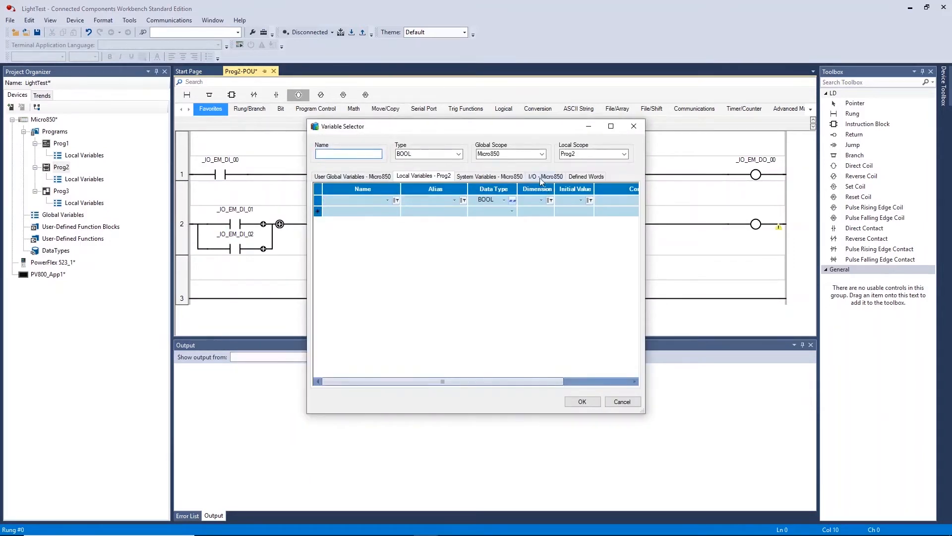
click(541, 176)
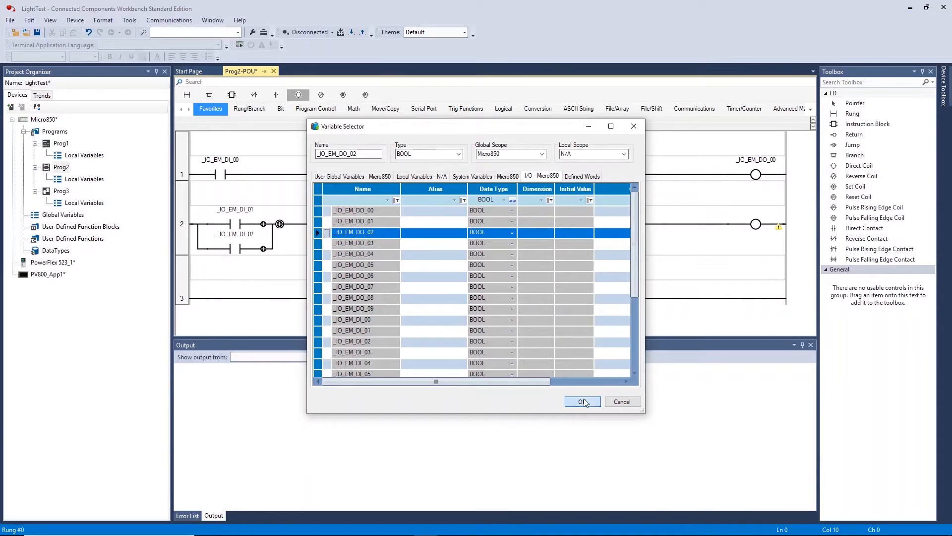
click(582, 401)
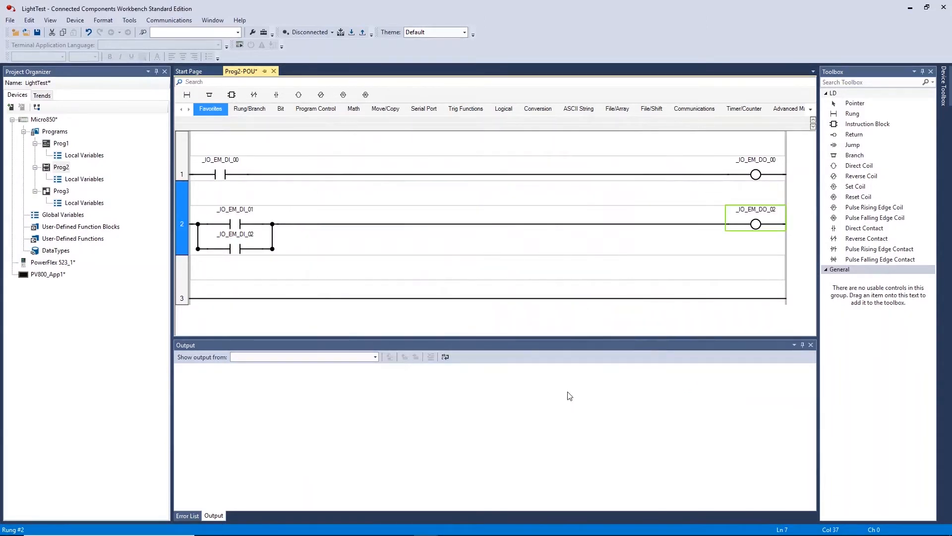
mouse_move(393, 289)
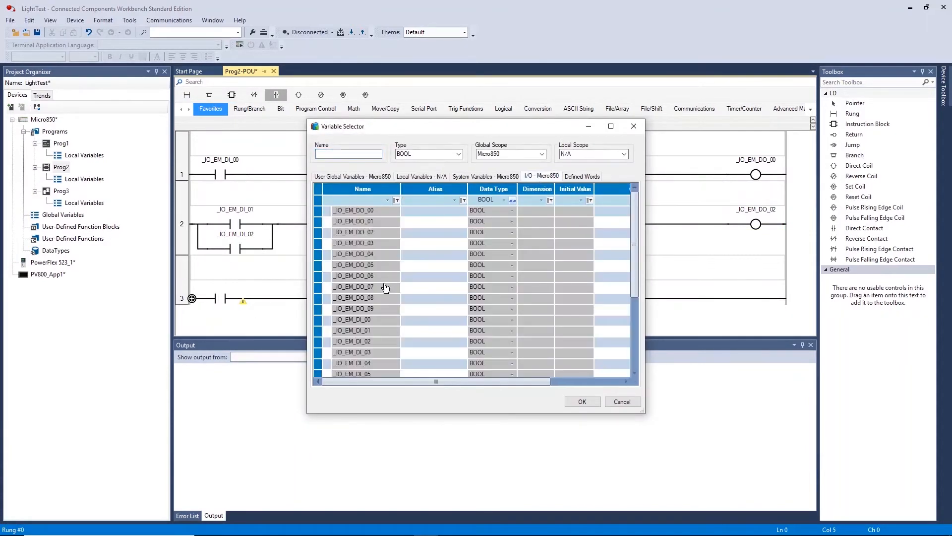
- Assign _IO_EM_DI_04 to rung 3's second contact and _IO_EM_DO_03 to its coil
click(581, 402)
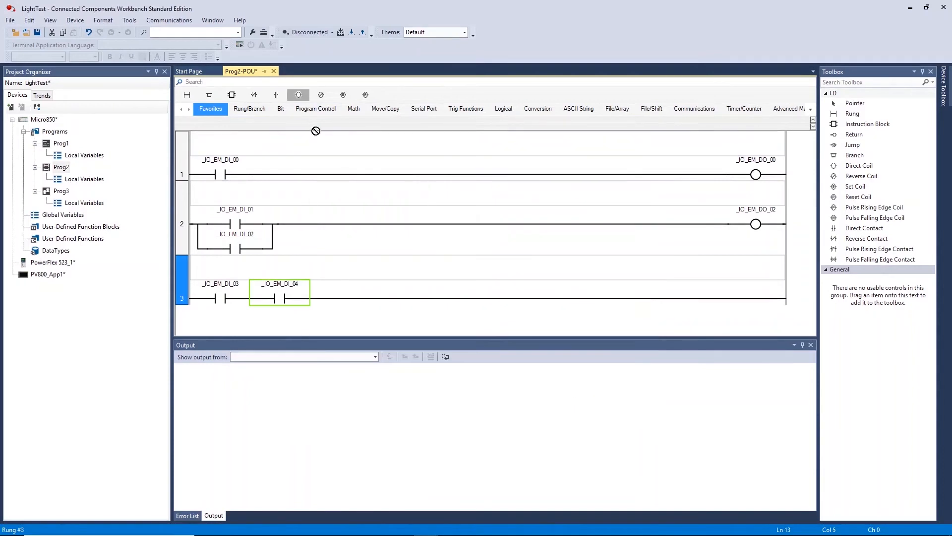
double_click(279, 298)
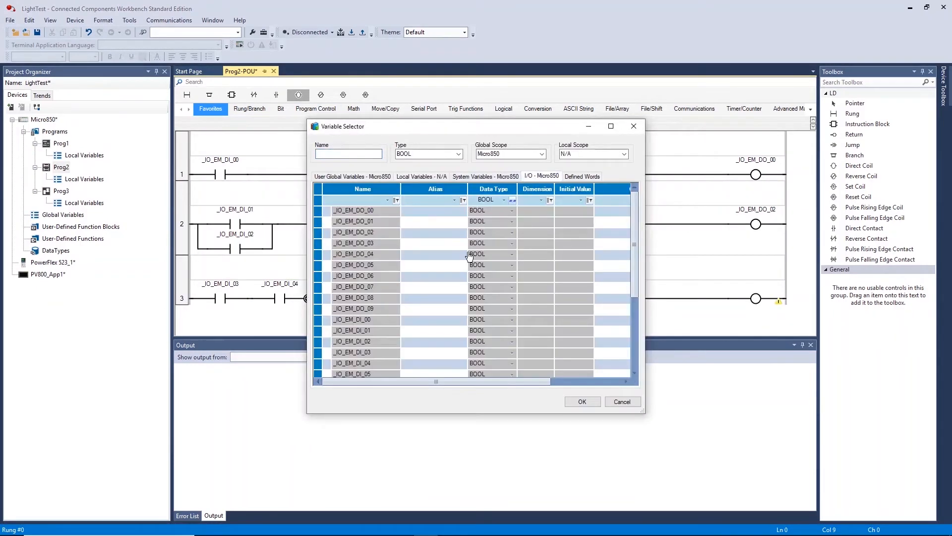
click(354, 243)
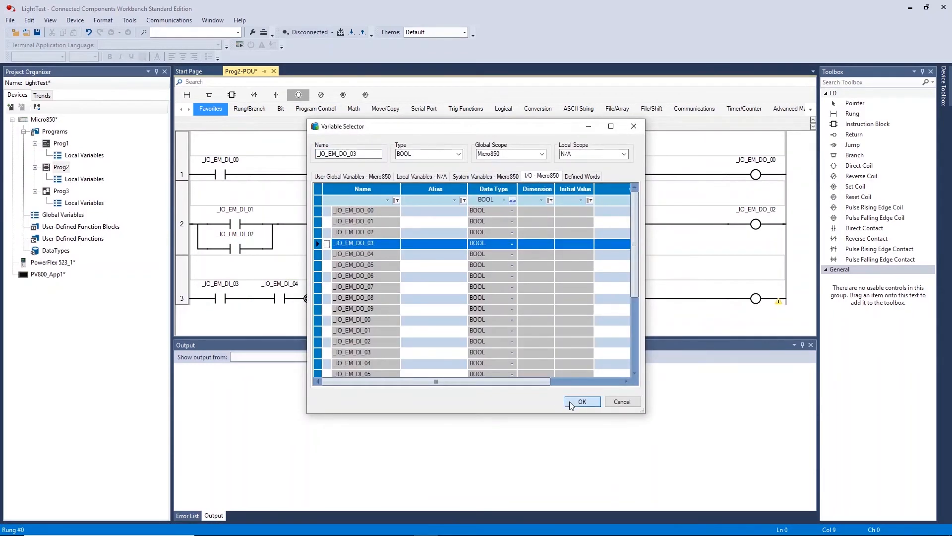
click(582, 401)
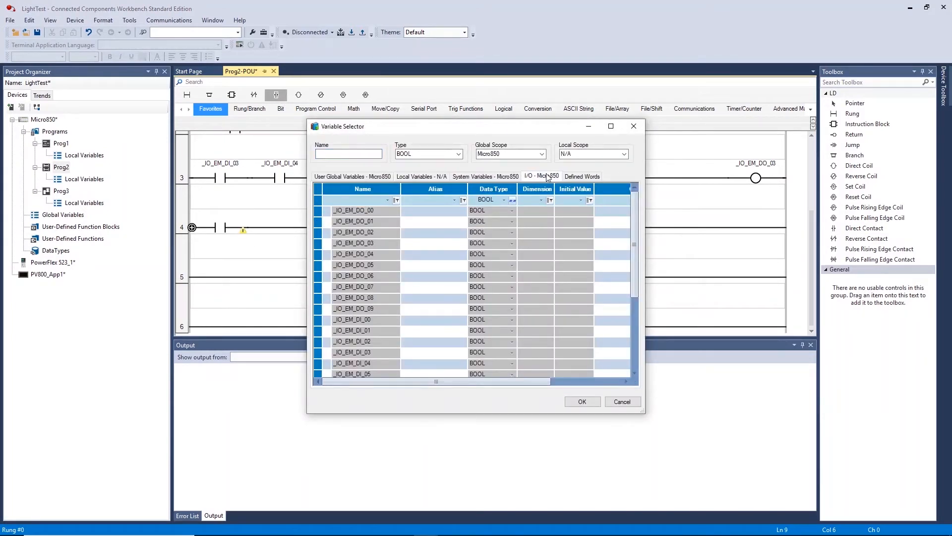
- Map rung 4's contact to _IO_EM_DI_03 and its coil to _IO_EM_DO_04
click(352, 352)
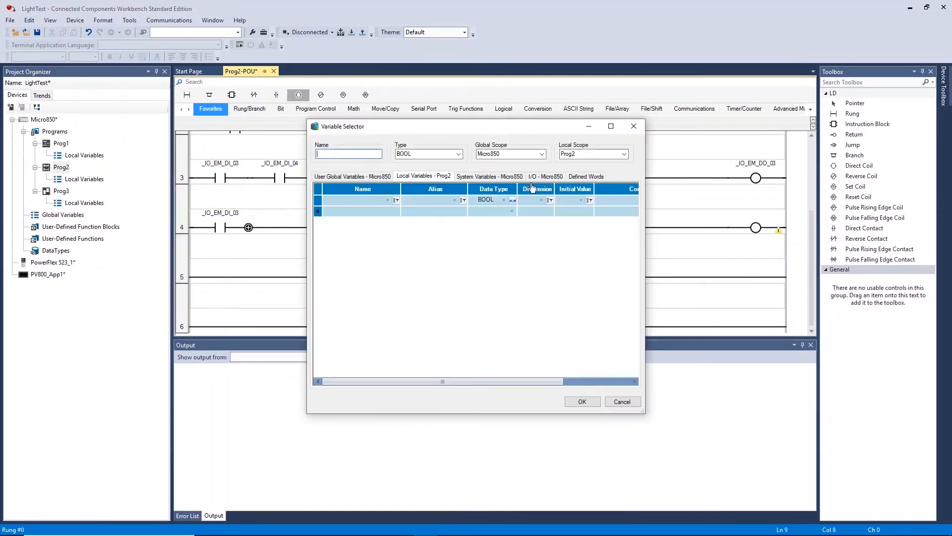
click(622, 401)
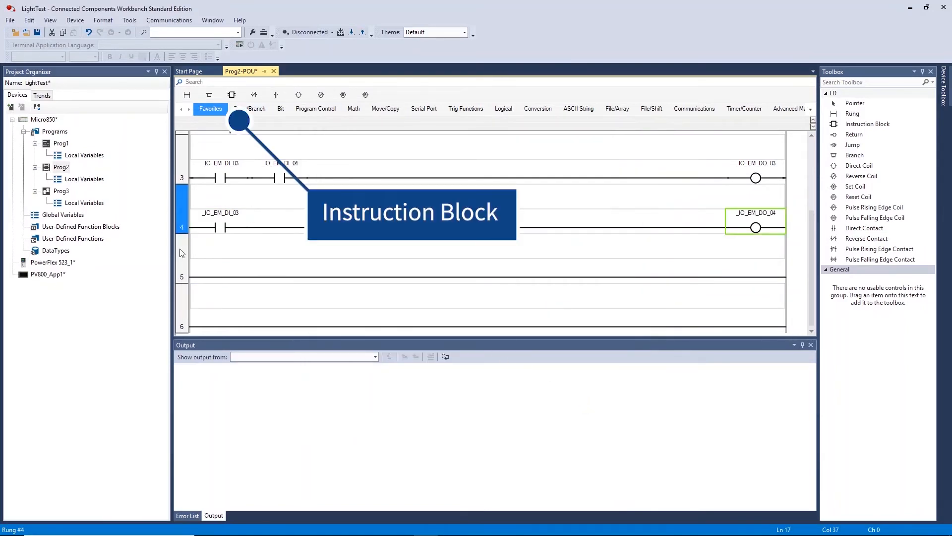
mouse_move(184, 252)
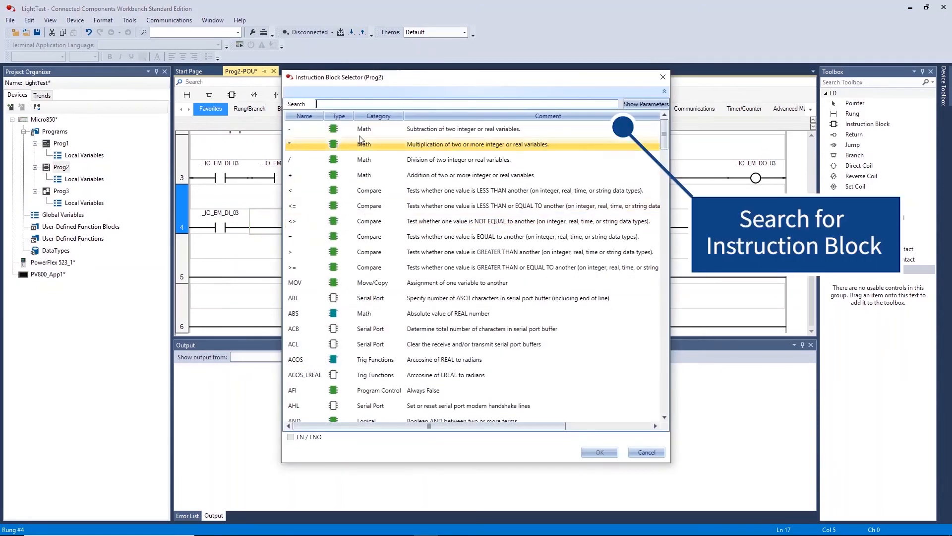
- Insert an AND instruction block on rung 4 and select its second input
text(and)
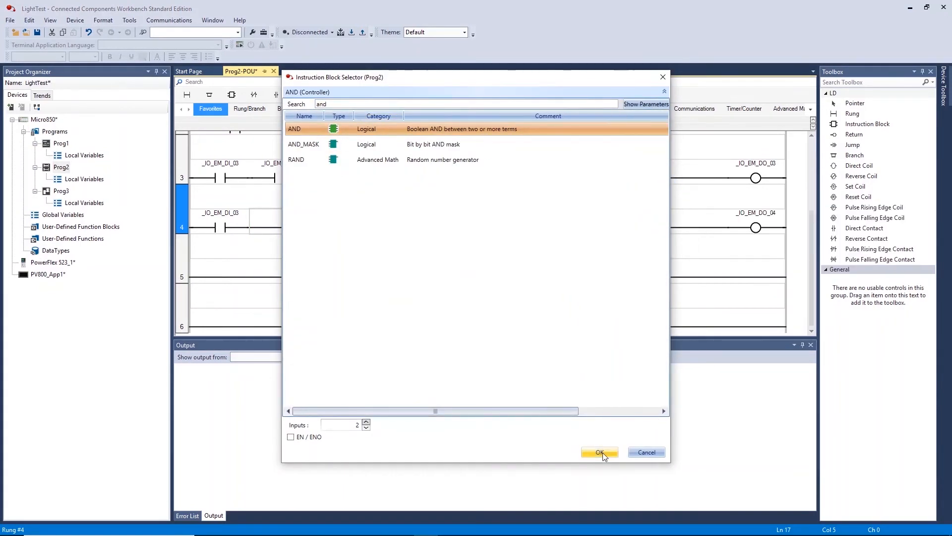
click(599, 452)
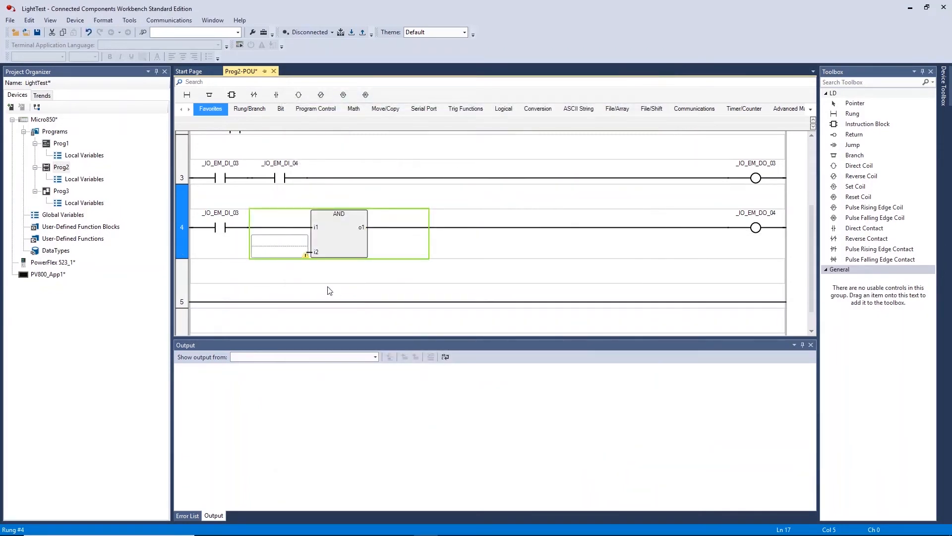
click(279, 245)
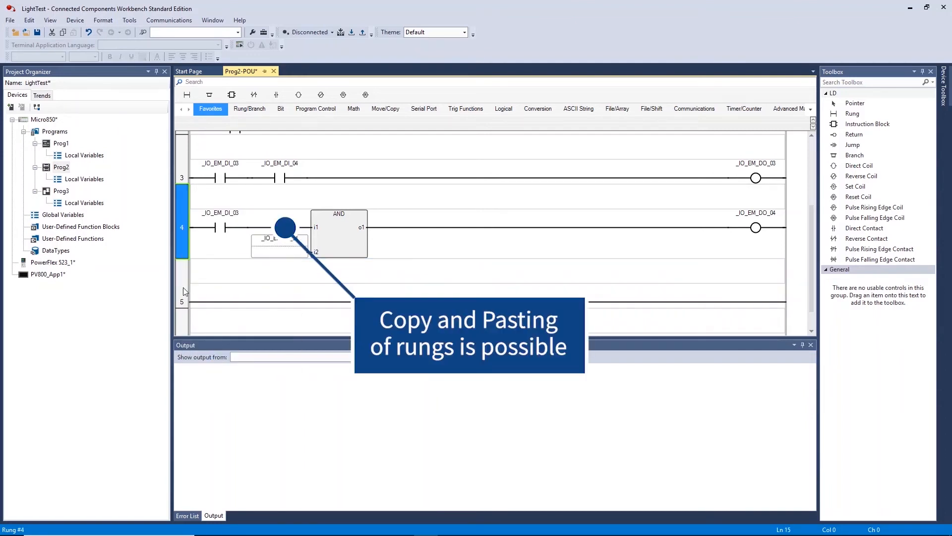
- Duplicate rung 4 as rung 5 with coil InputCombo; rung 6 drives _IO_EM_DO_04
right_click(182, 282)
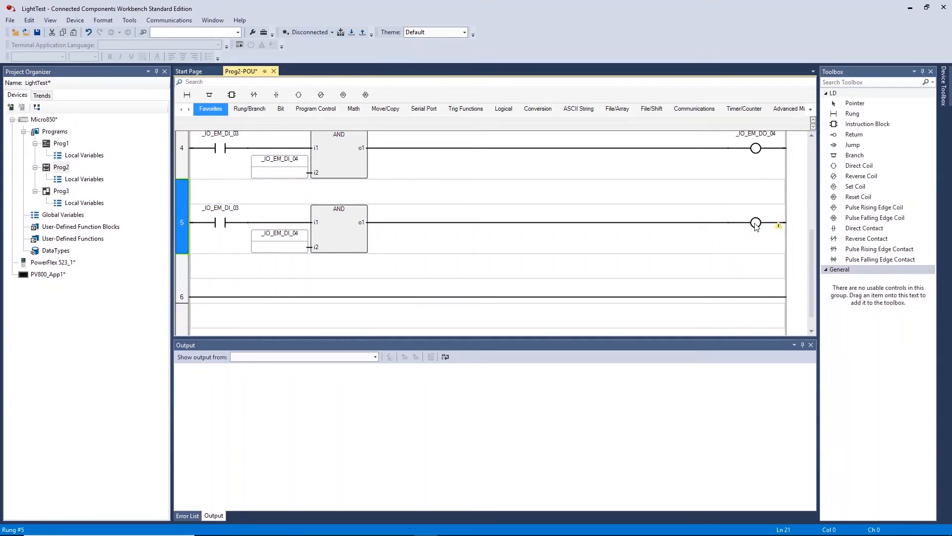
double_click(755, 222)
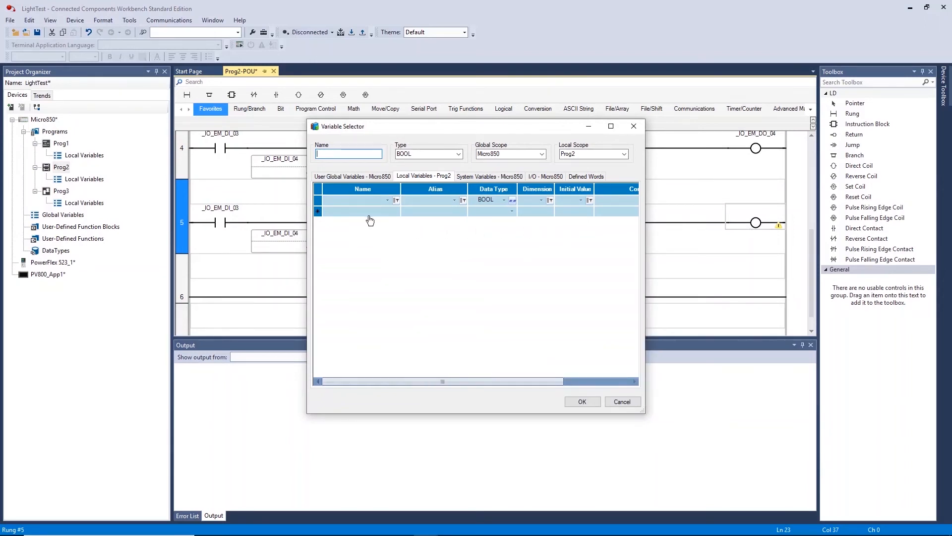
text(InputComb1)
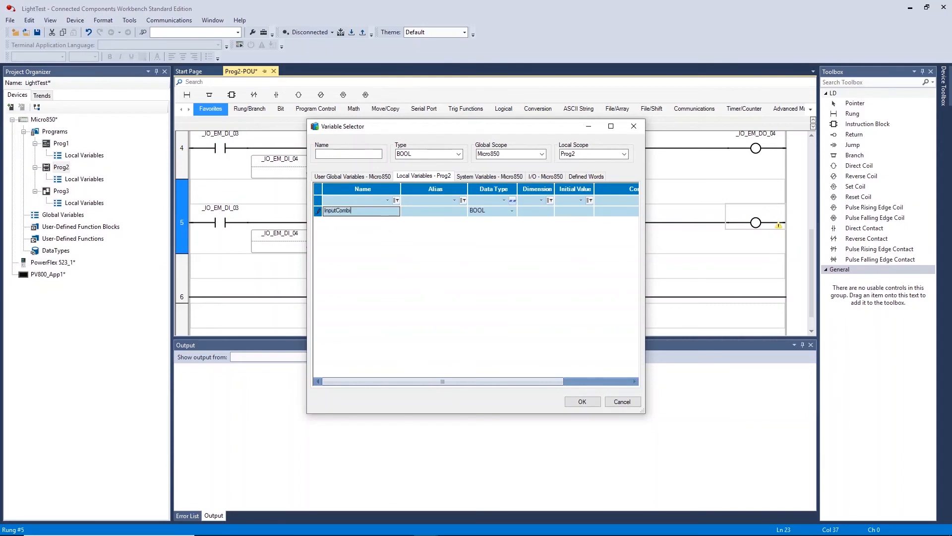
click(581, 401)
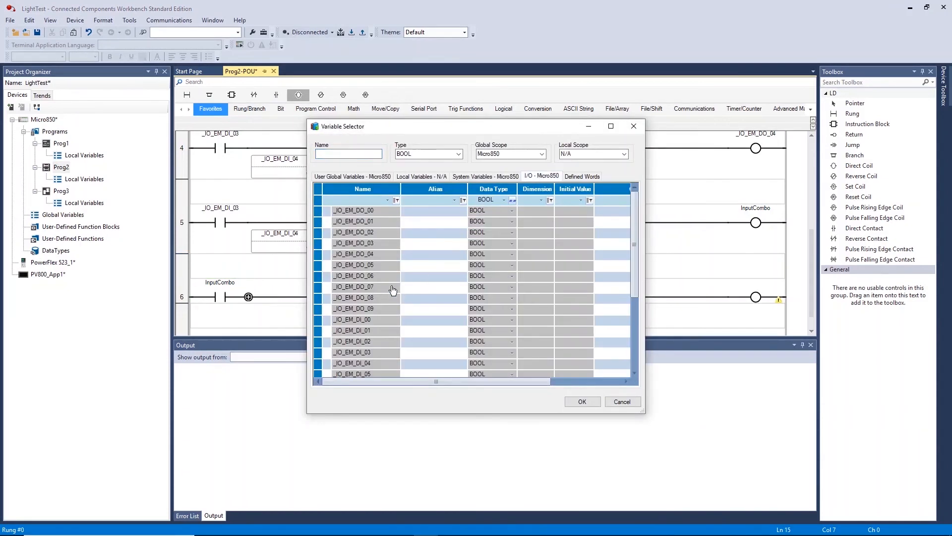
click(581, 401)
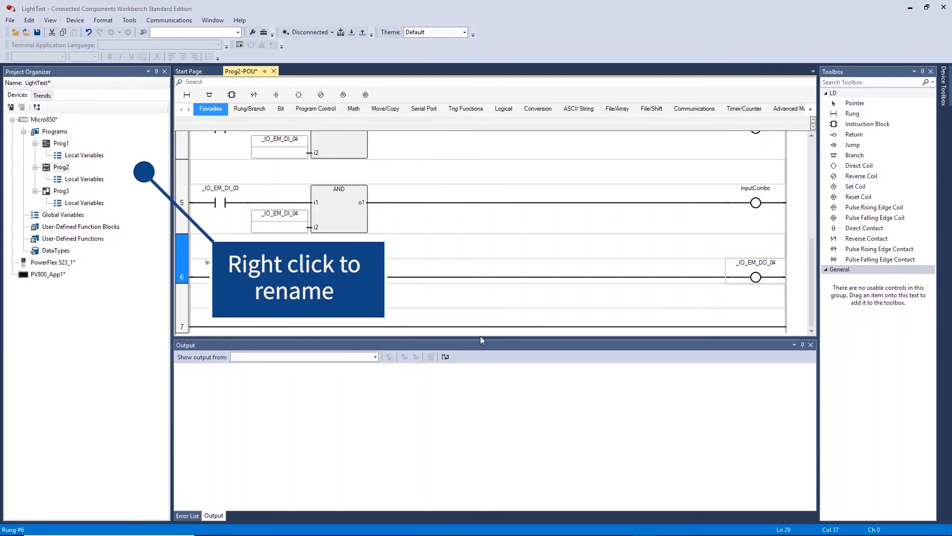
- Rename program Prog2 to IOLight0_4 from the Project Organizer
right_click(60, 167)
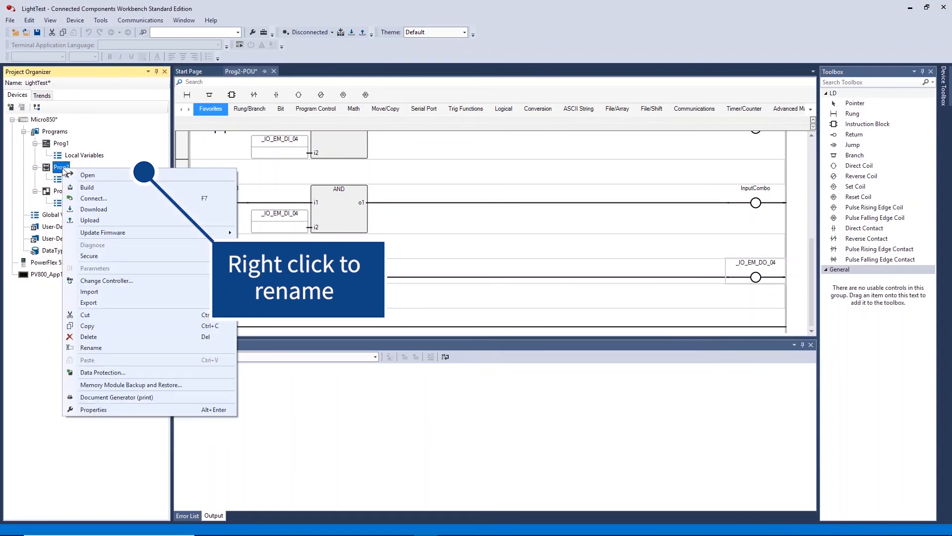
click(90, 348)
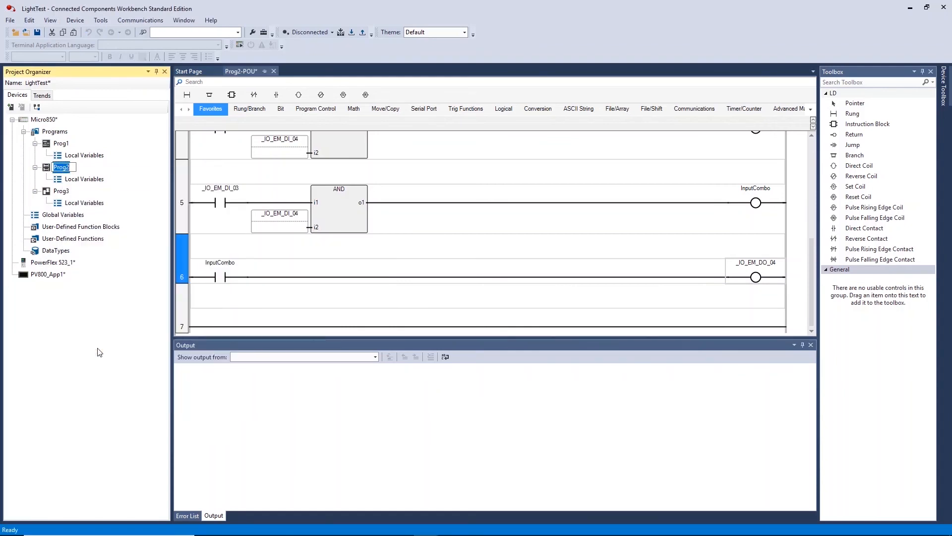
text(IOLight0_4)
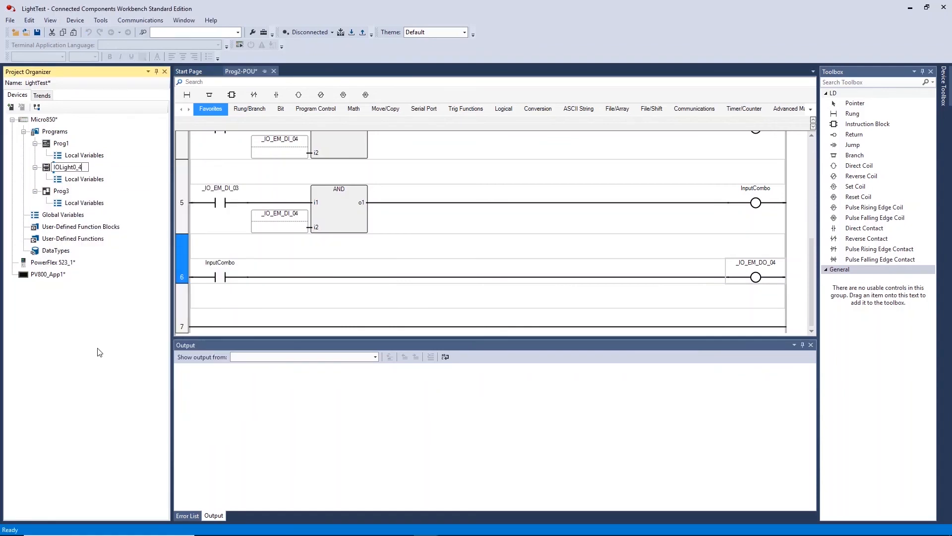
click(340, 32)
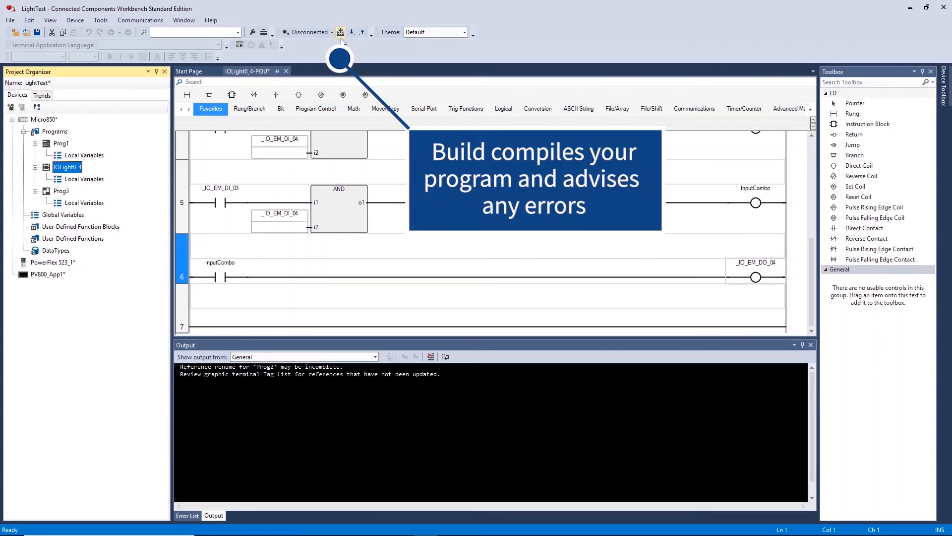